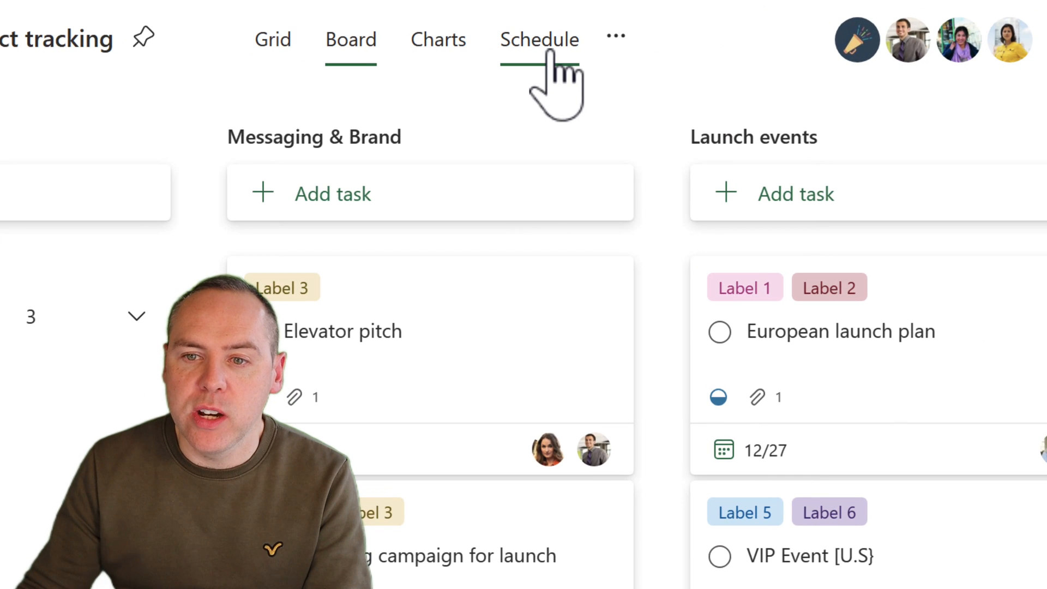
- View the March 2024 Schedule calendar and inspect the completed Media outlets task's details
click(539, 39)
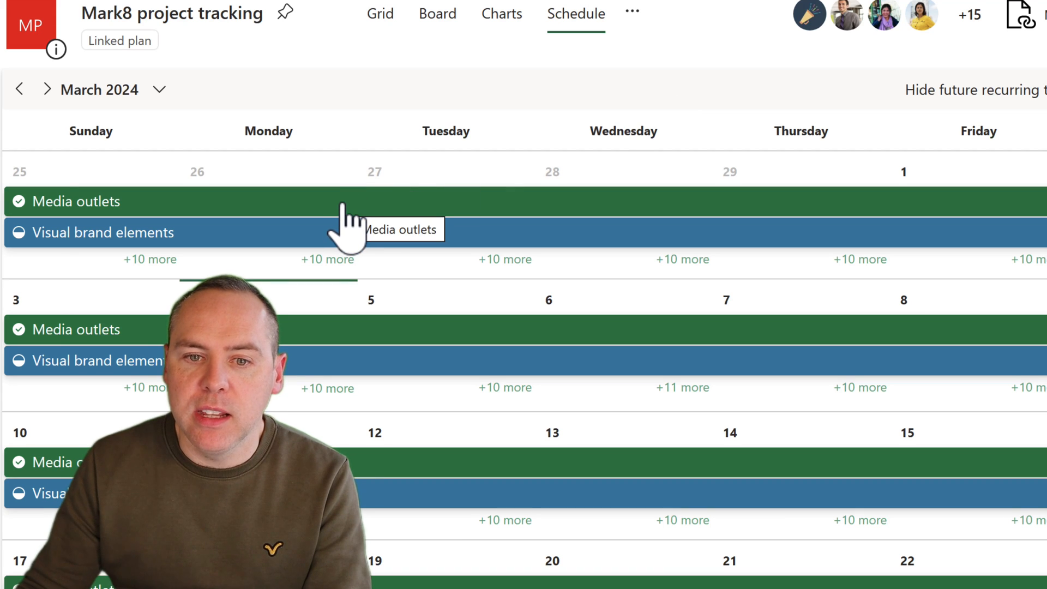
click(75, 200)
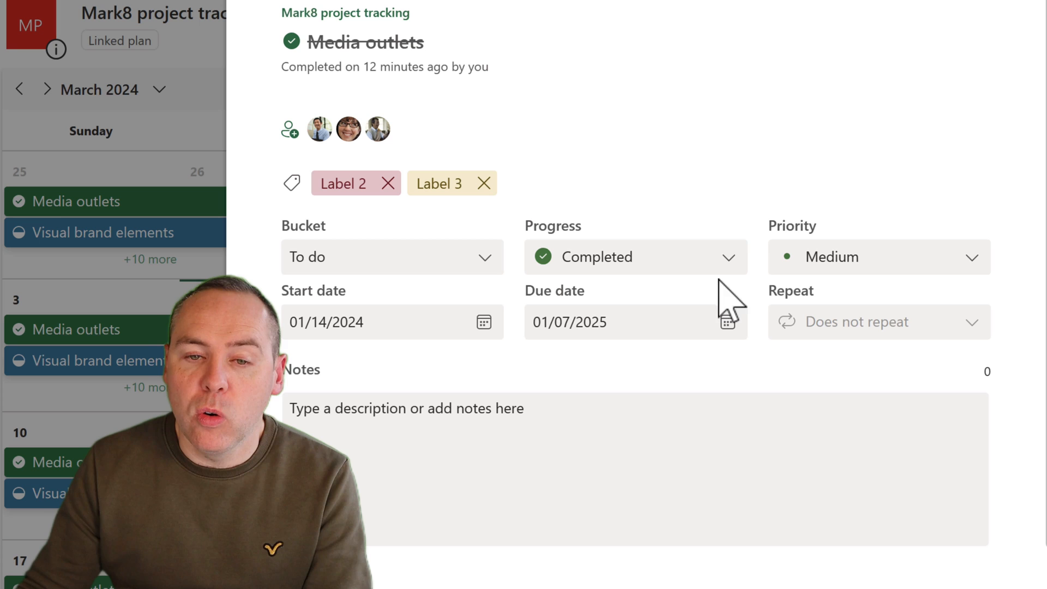
mouse_move(748, 280)
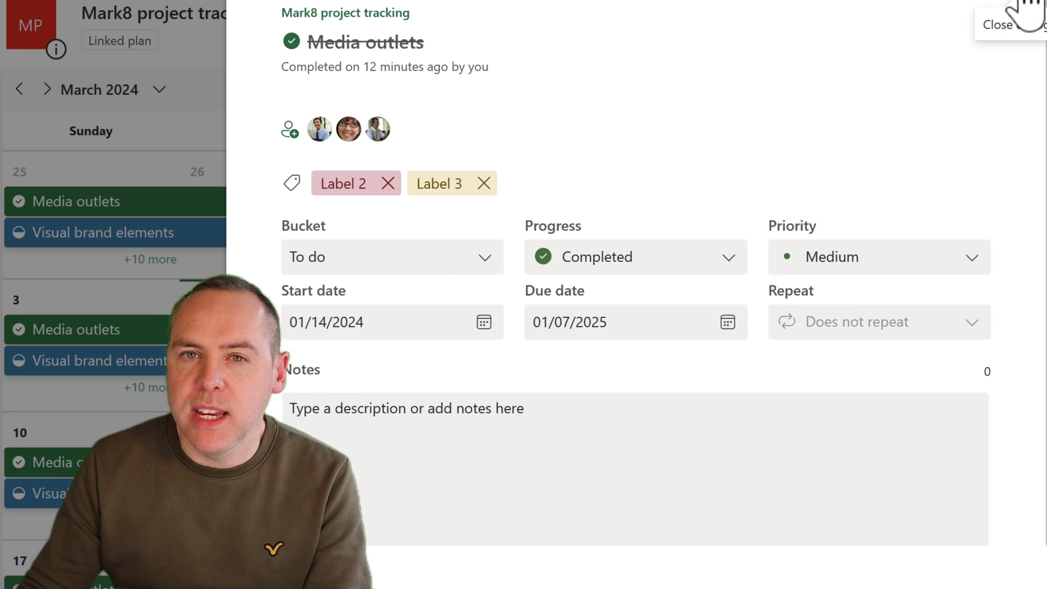
click(998, 25)
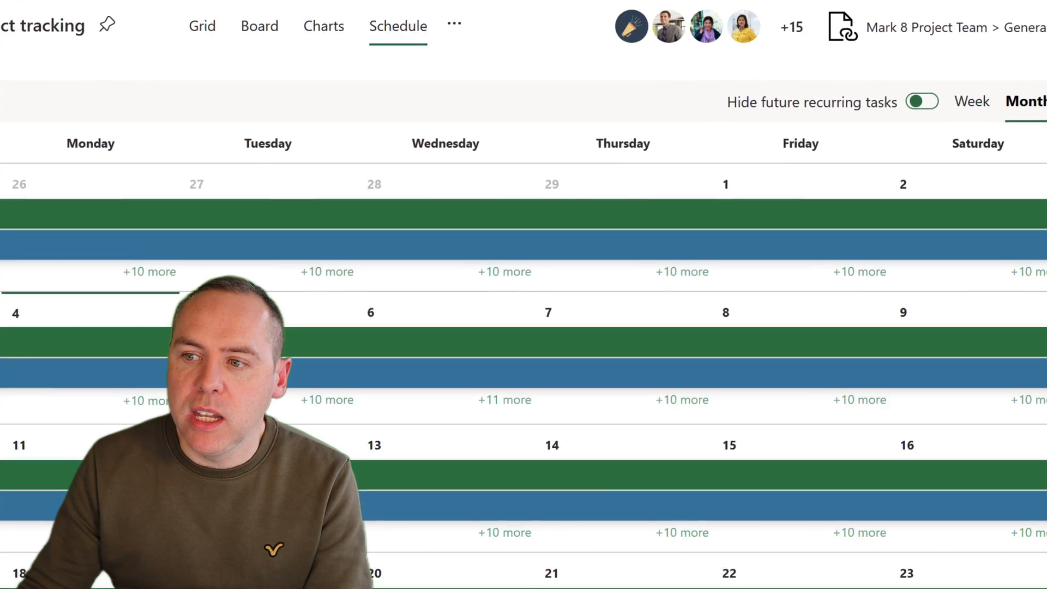
- Filter tasks by Progress so only non-completed tasks remain on the calendar
click(967, 43)
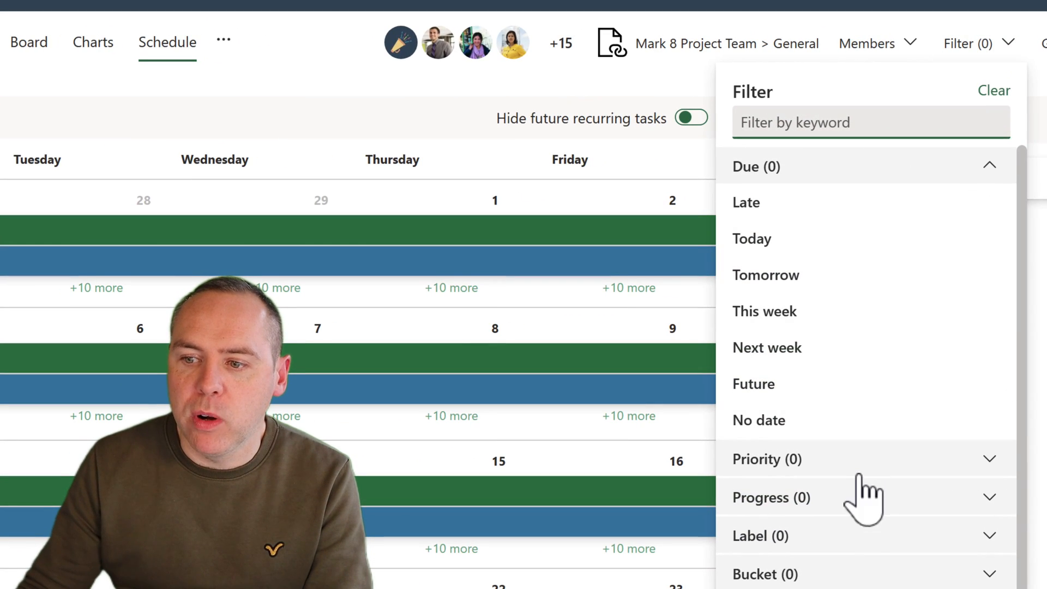
click(771, 498)
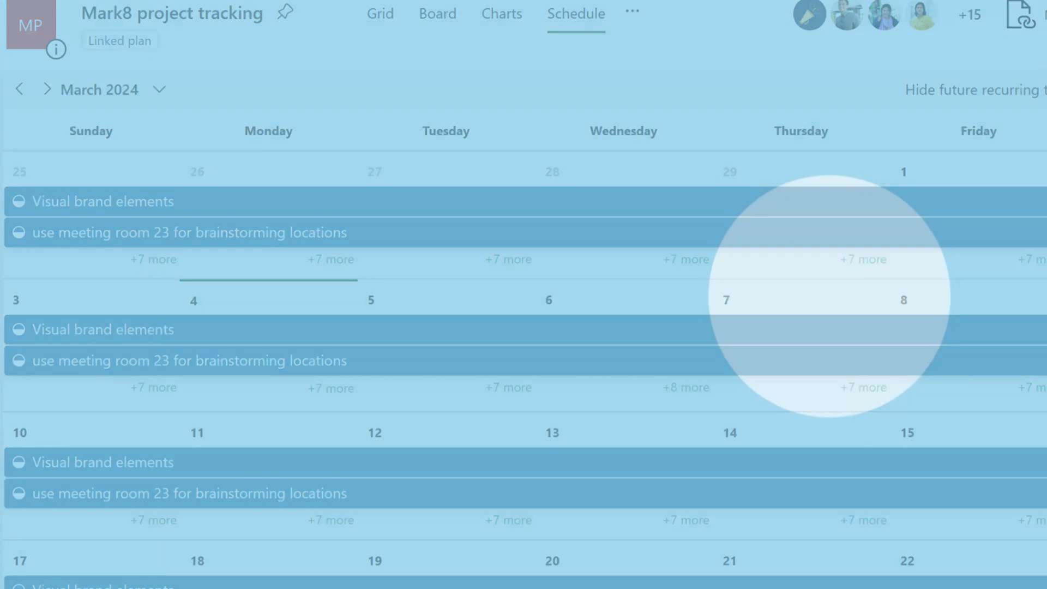
- Clear the progress filter so all tasks appear again
click(436, 13)
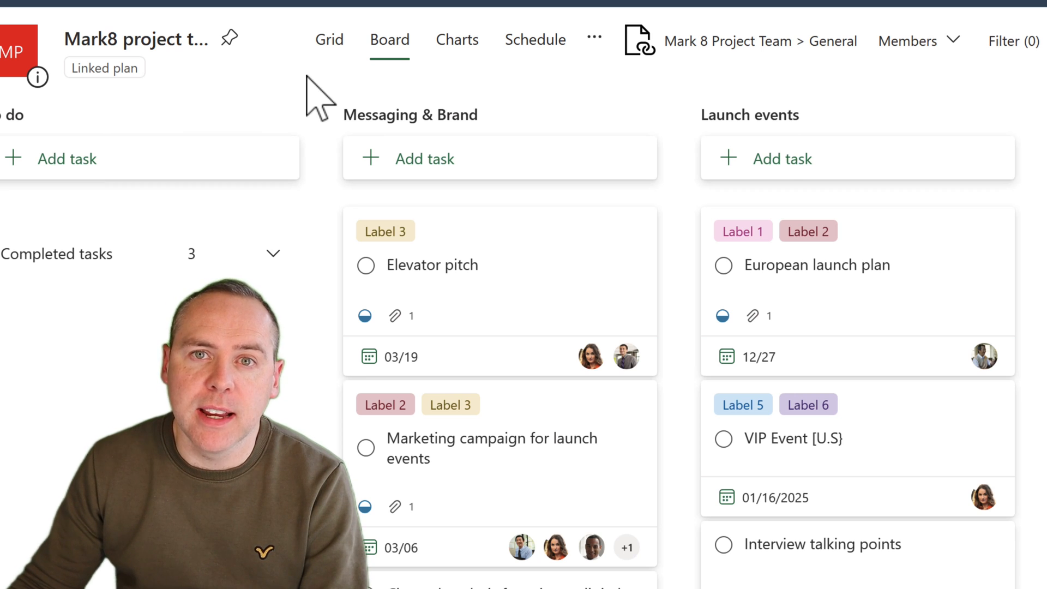
mouse_move(534, 40)
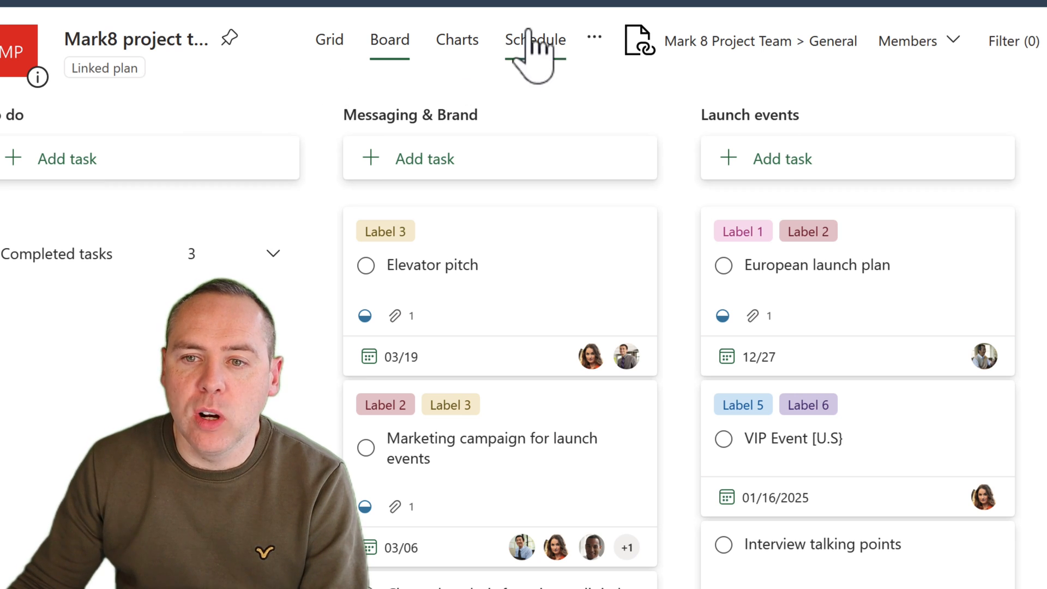
- Export the Mark8 project tracking plan's tasks to an Excel workbook
click(594, 37)
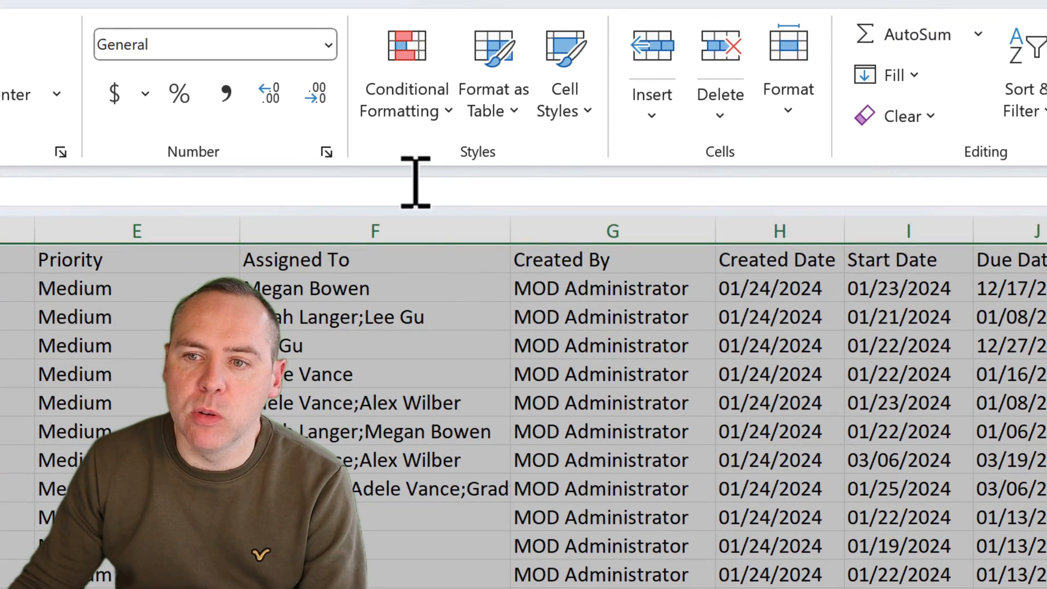
- Format the exported task data A1:N14 as a table with headers
click(493, 67)
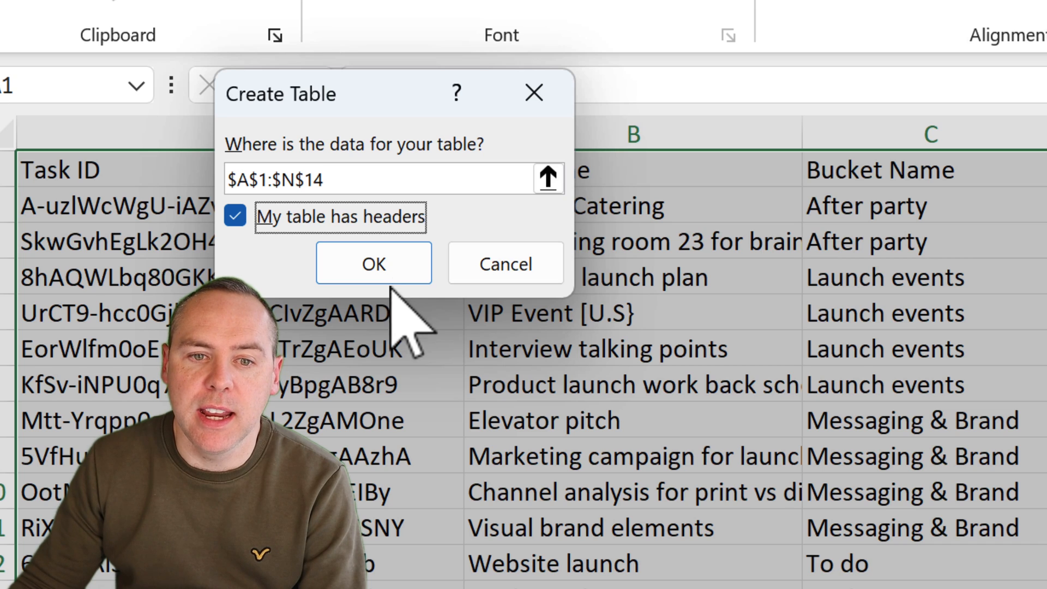
click(373, 263)
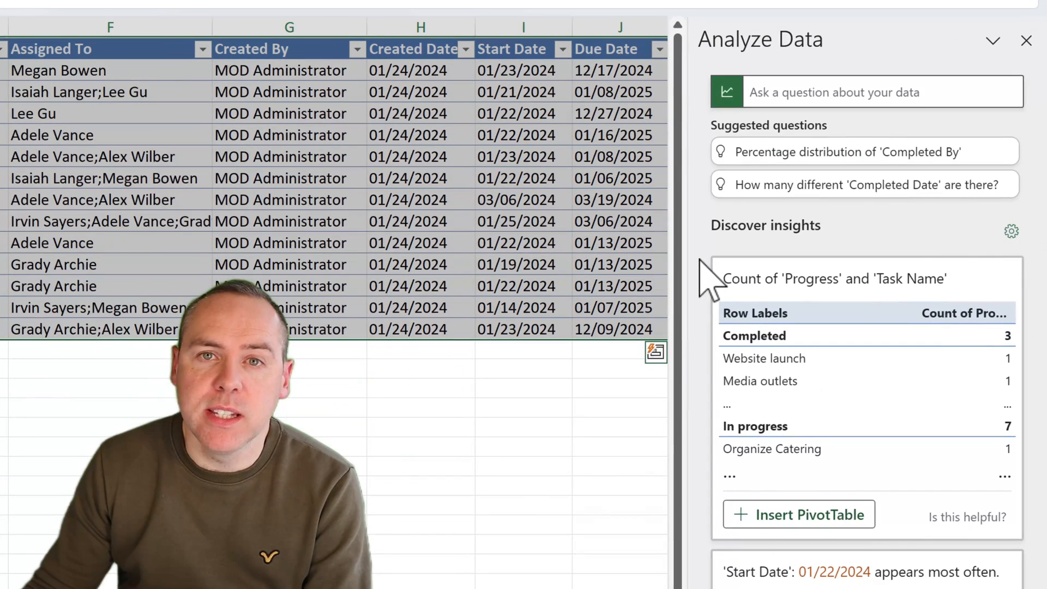
- Insert the Progress donut PivotChart from Analyze Data, counting tasks by progress
scroll(down, 3)
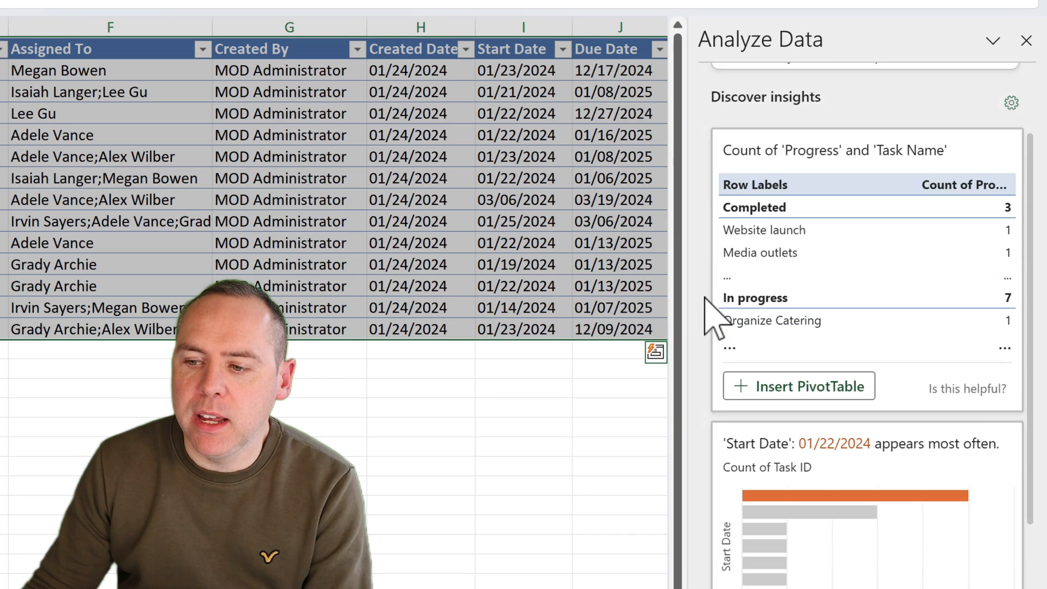
scroll(down, 3)
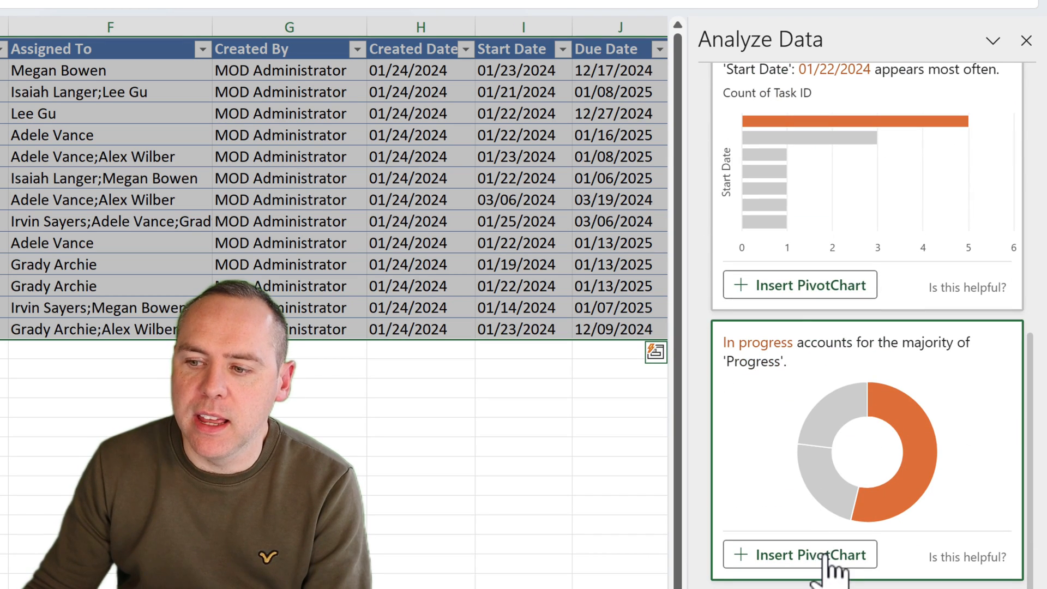
scroll(right, 3)
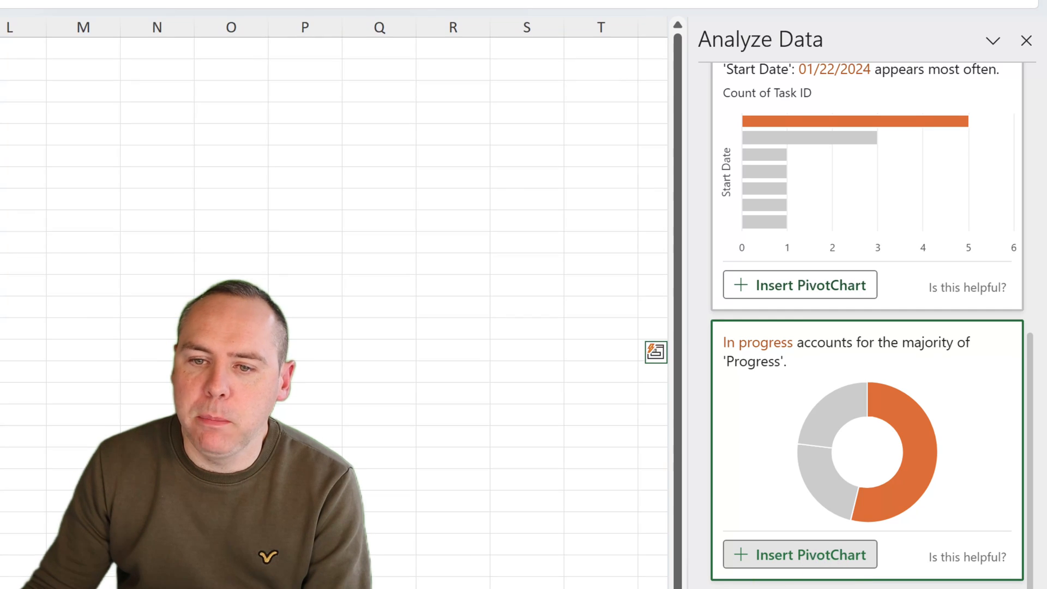
click(800, 554)
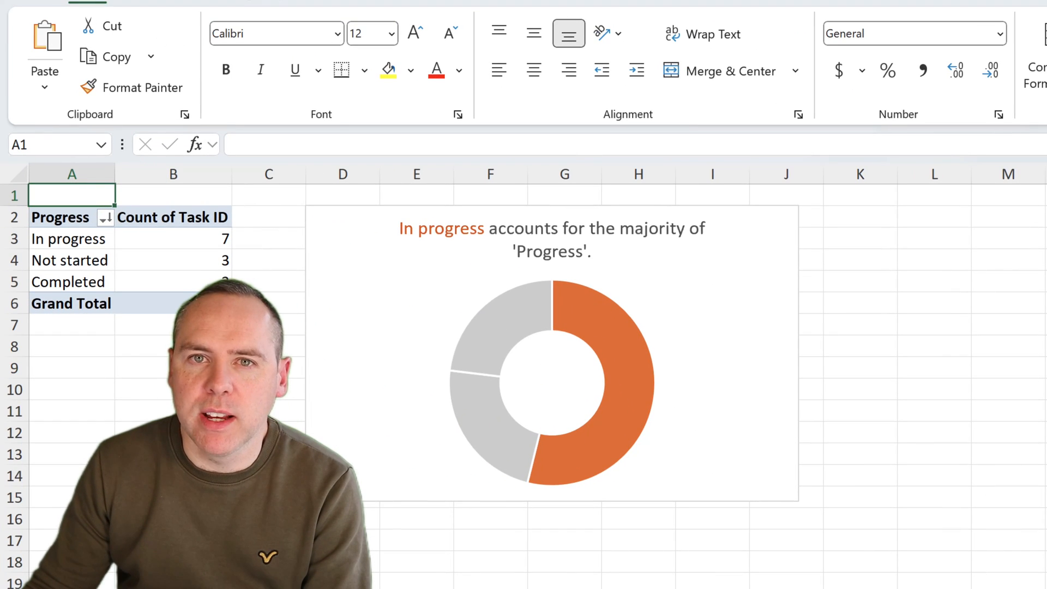